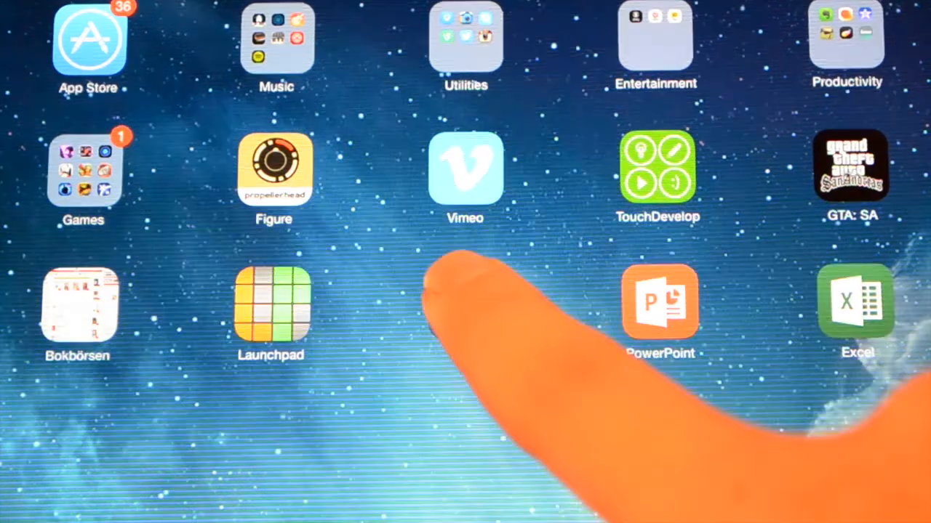
Step: Launch Word for iPad from its Home Screen icon
left_click(658, 301)
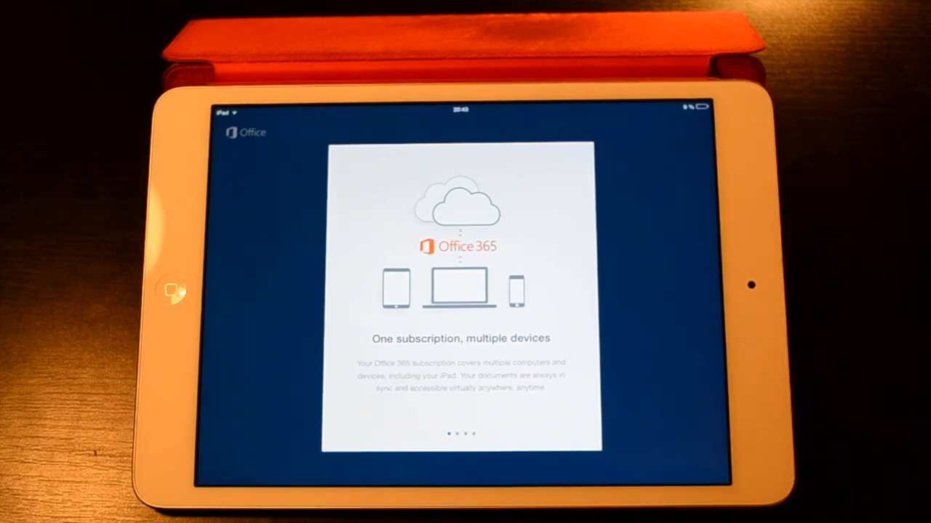
Step: Swipe past the welcome pages and finish the Help Us Improve prompt
scroll("left", 3)
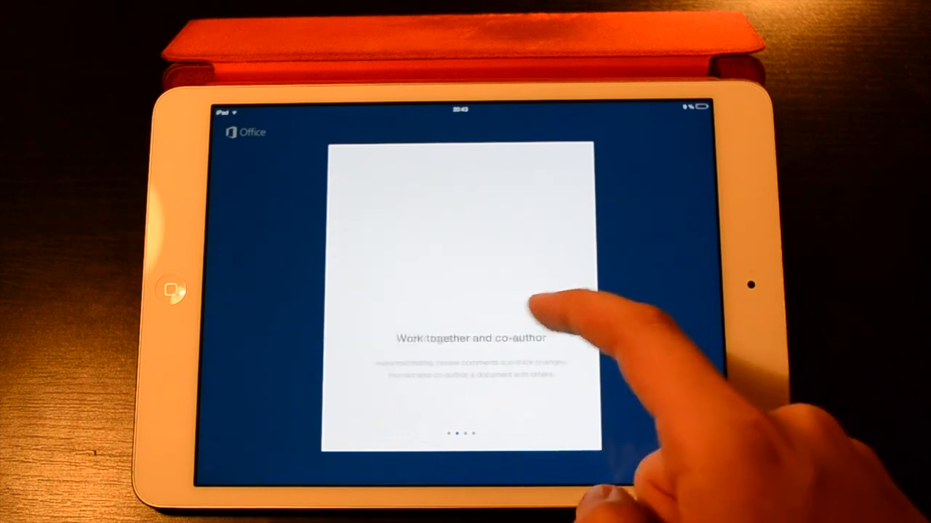
scroll("left", 3)
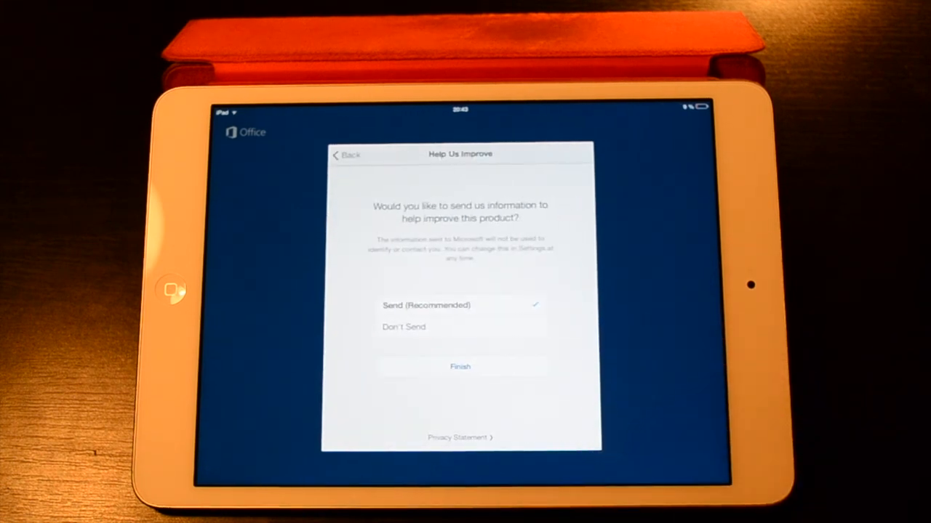
left_click(459, 366)
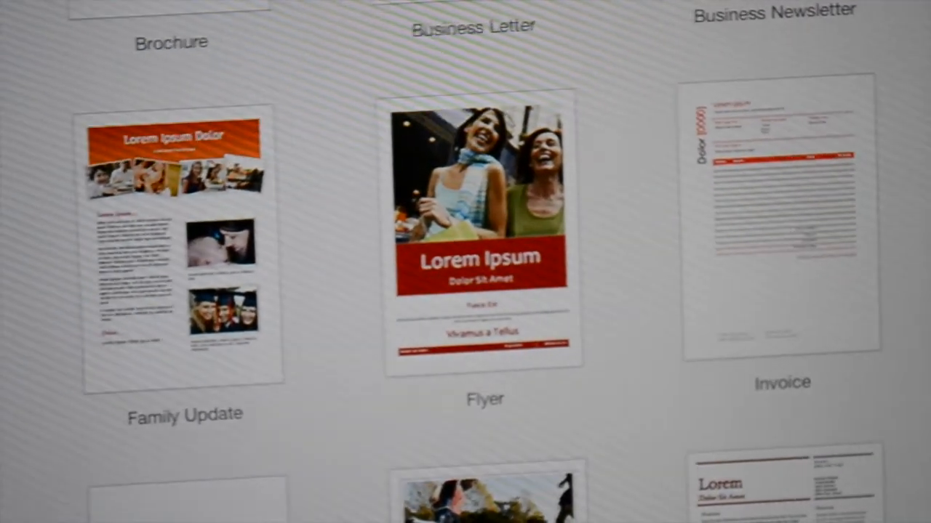
Step: Browse the template gallery and create a New Blank Document
scroll("down", 3)
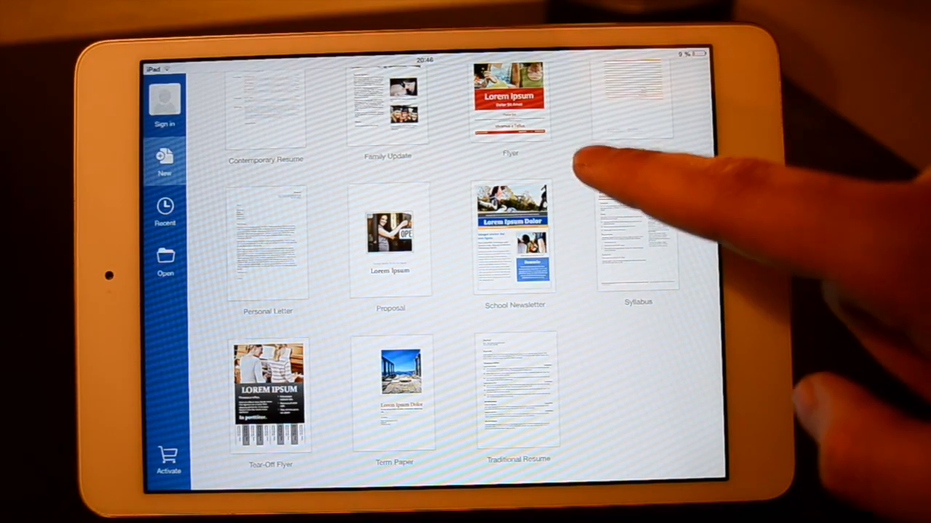
scroll("down", 3)
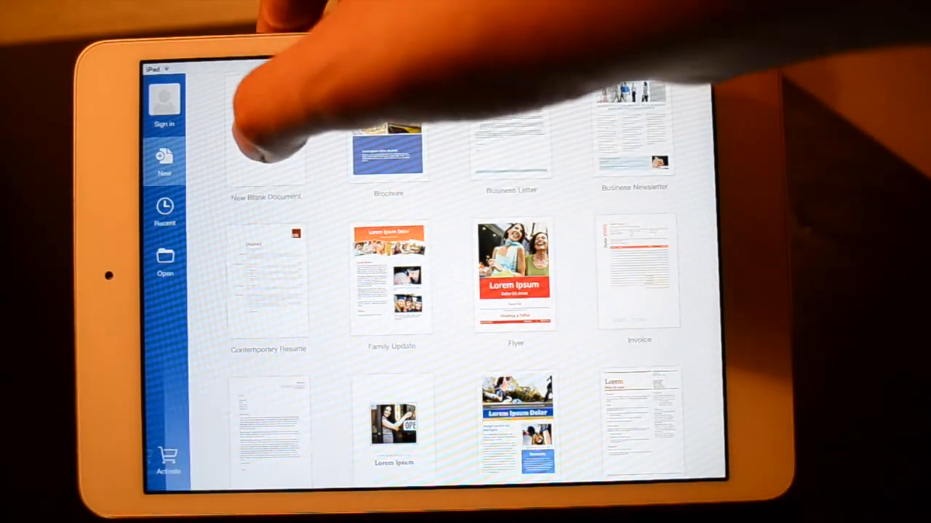
left_click(265, 145)
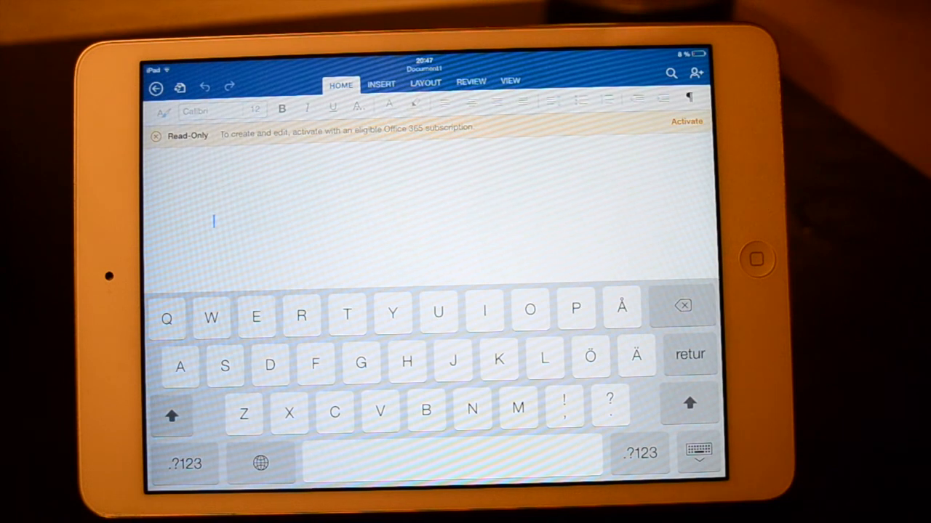
left_click(381, 85)
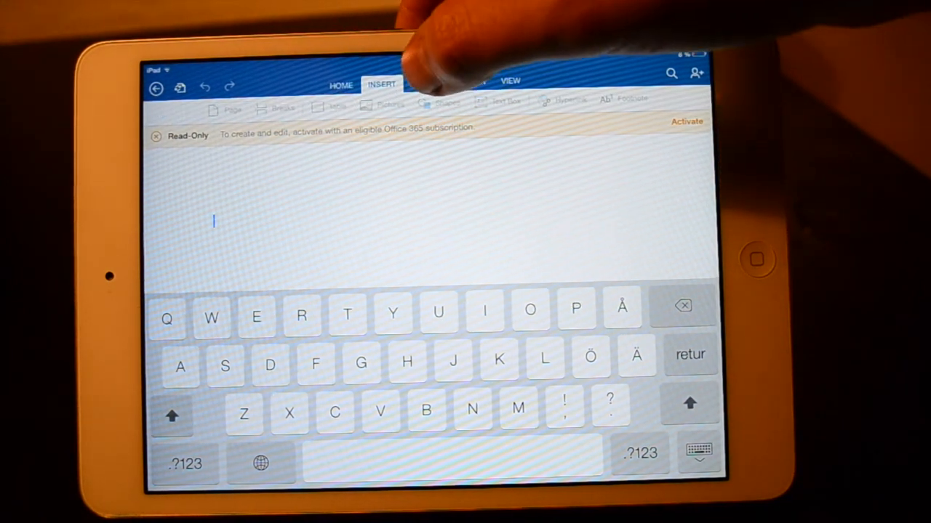
left_click(425, 82)
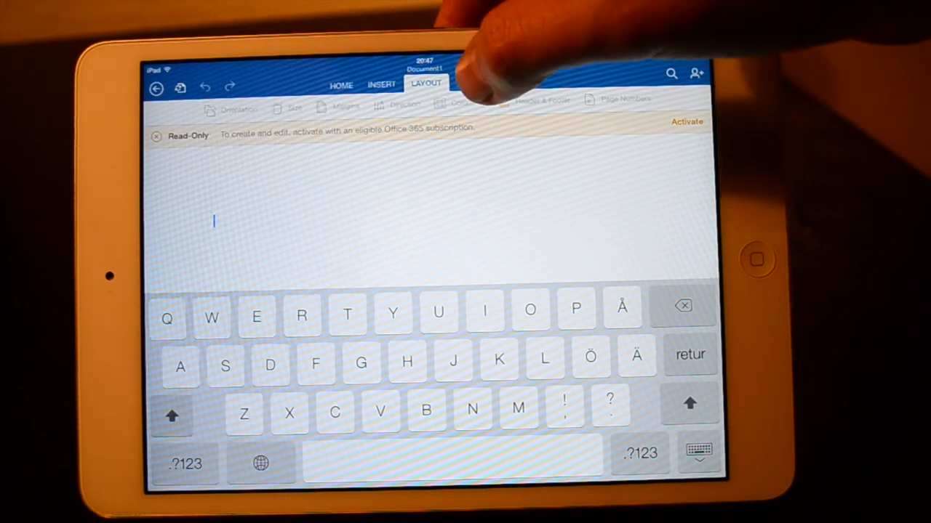
left_click(471, 82)
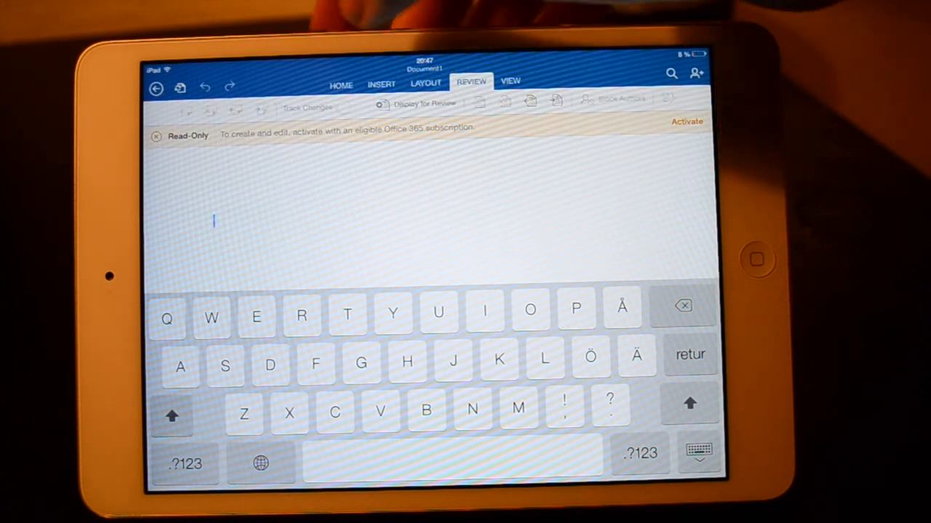
left_click(510, 81)
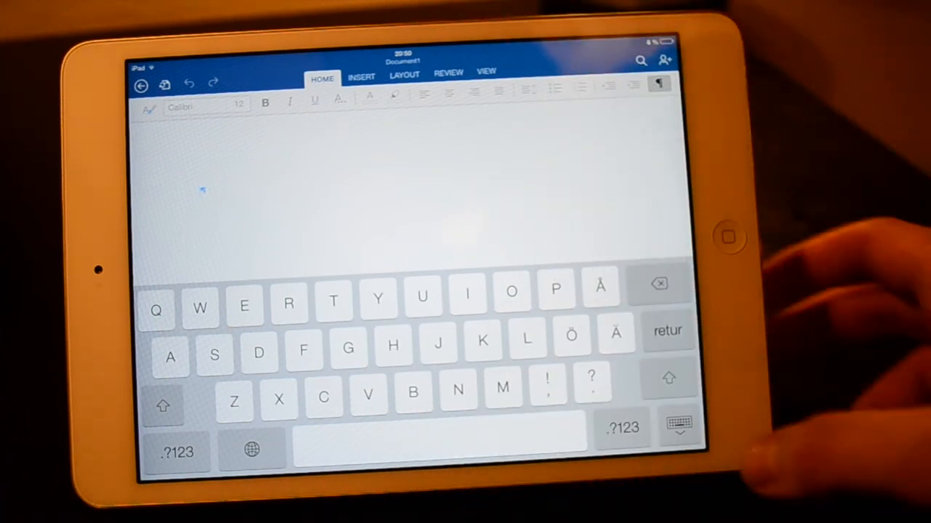
Step: Return to the template gallery and start a new document from the Syllabus template
left_click(676, 425)
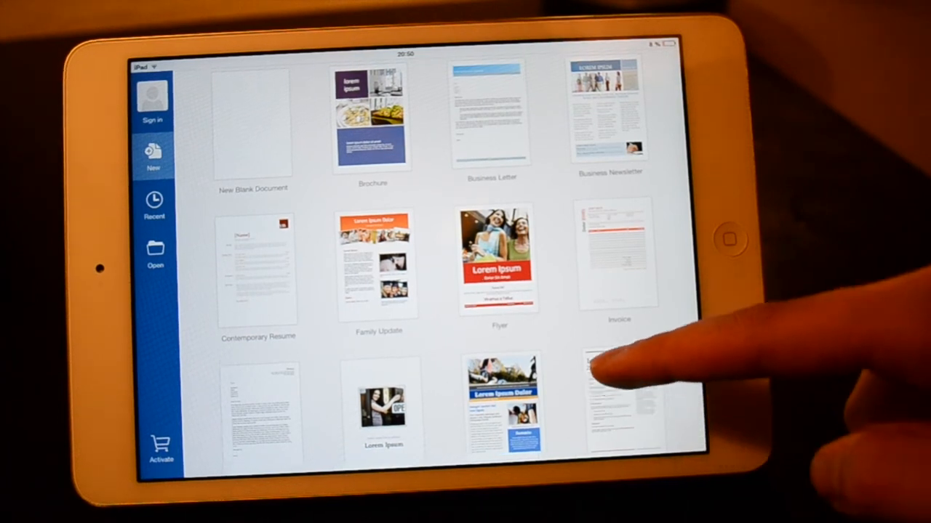
scroll("down", 3)
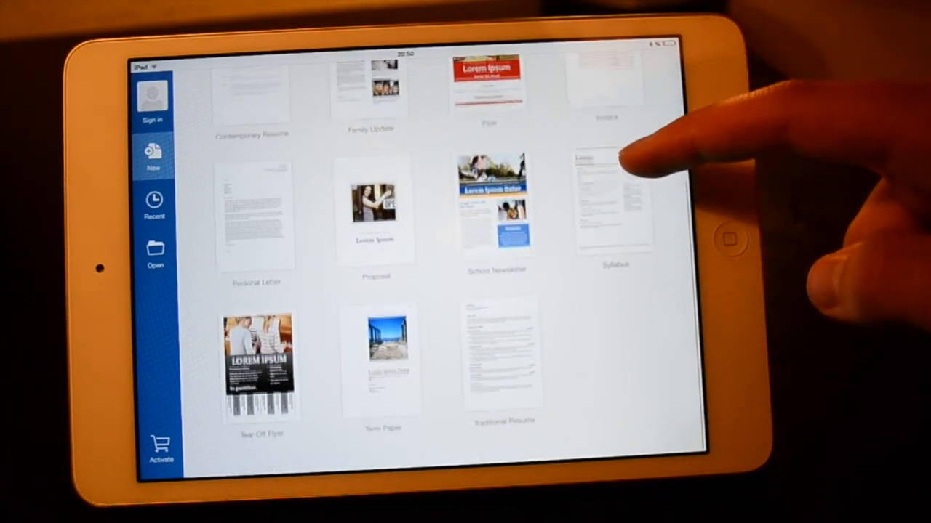
left_click(613, 204)
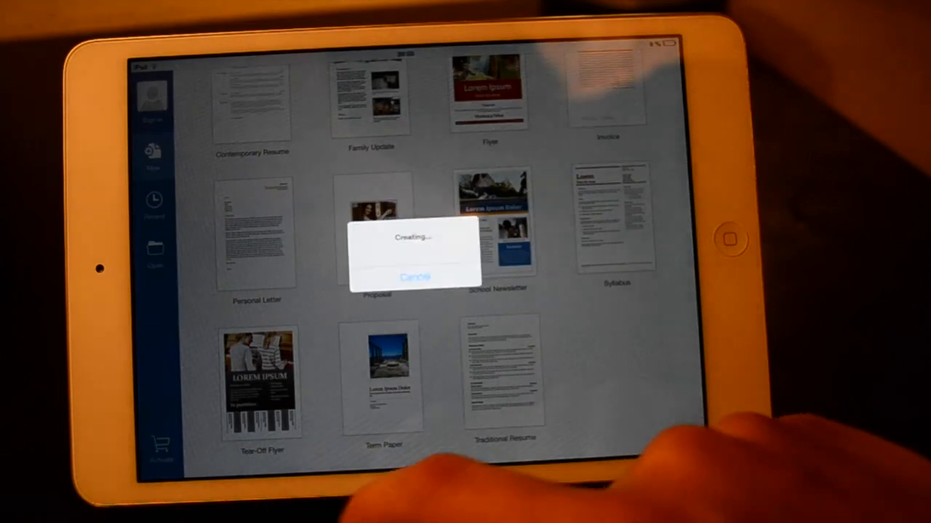